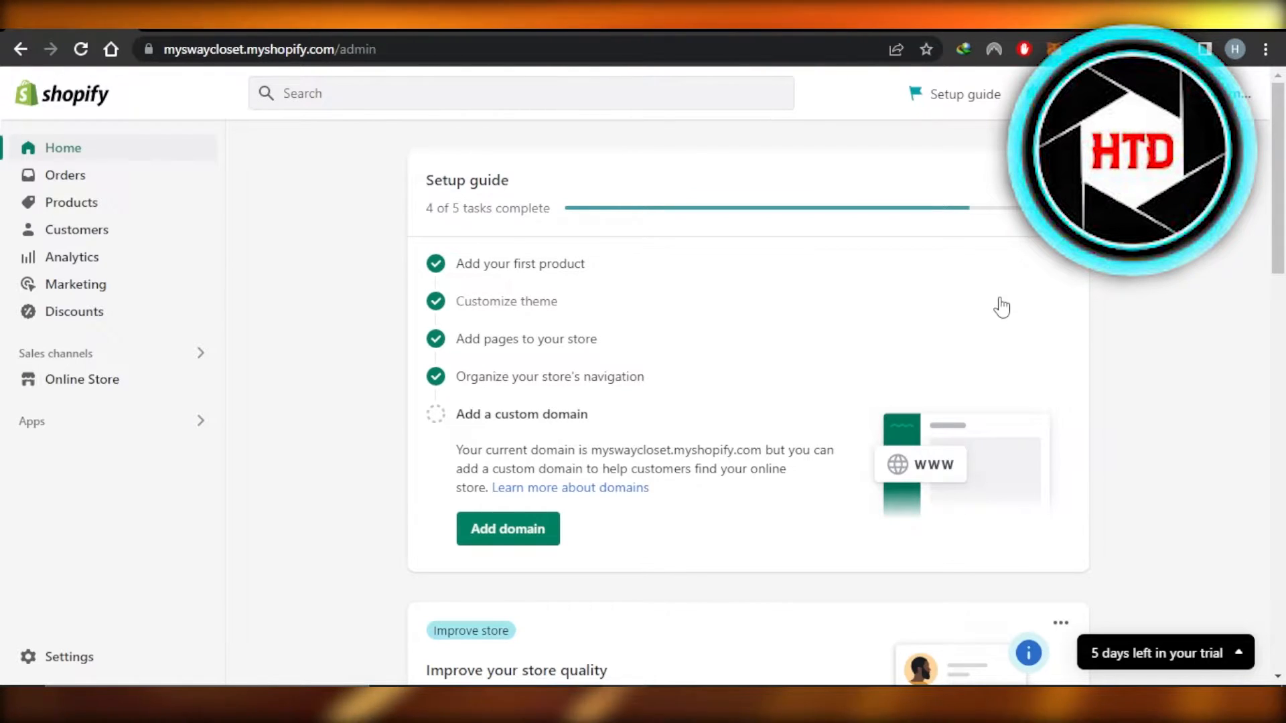
mouse_move(433, 297)
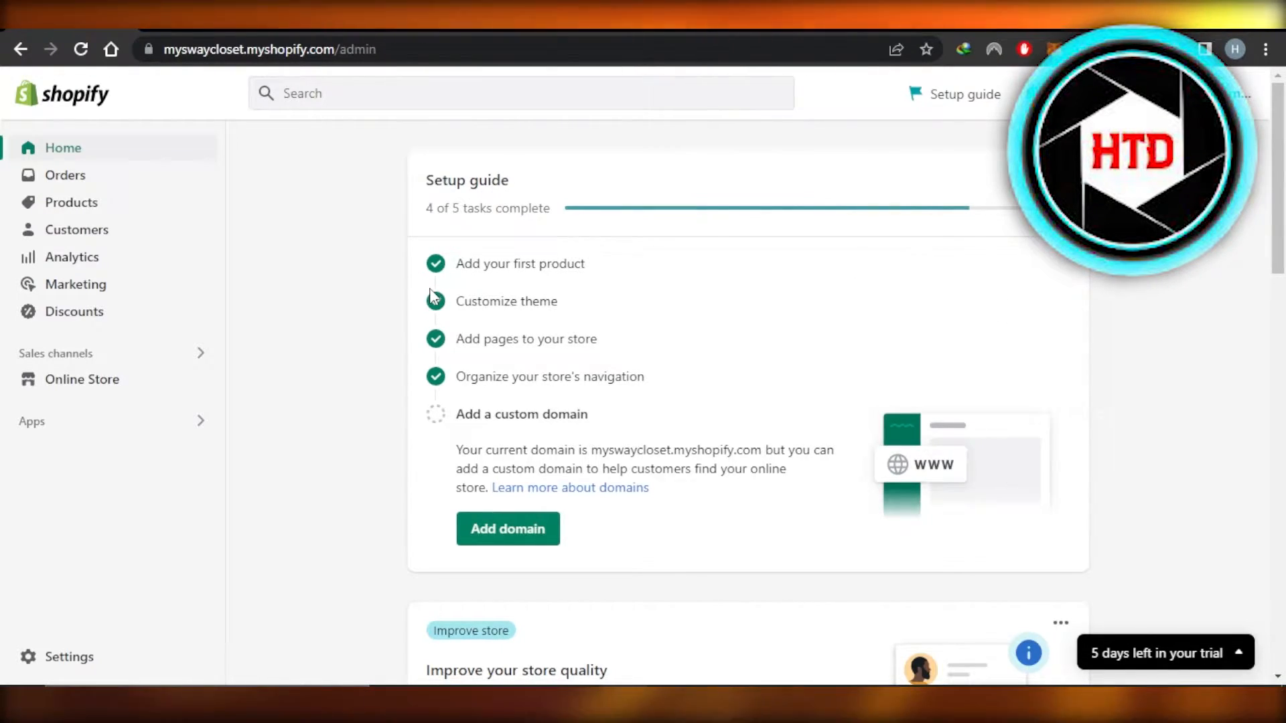
mouse_move(273, 246)
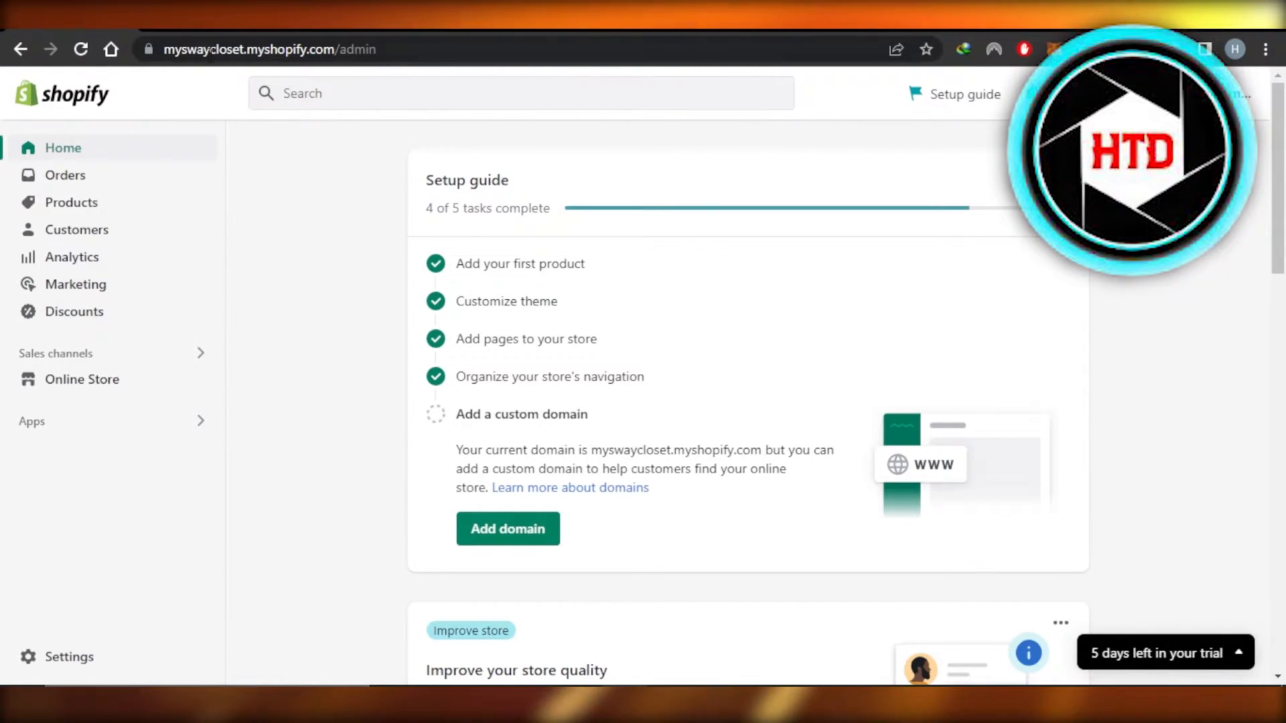
mouse_move(369, 329)
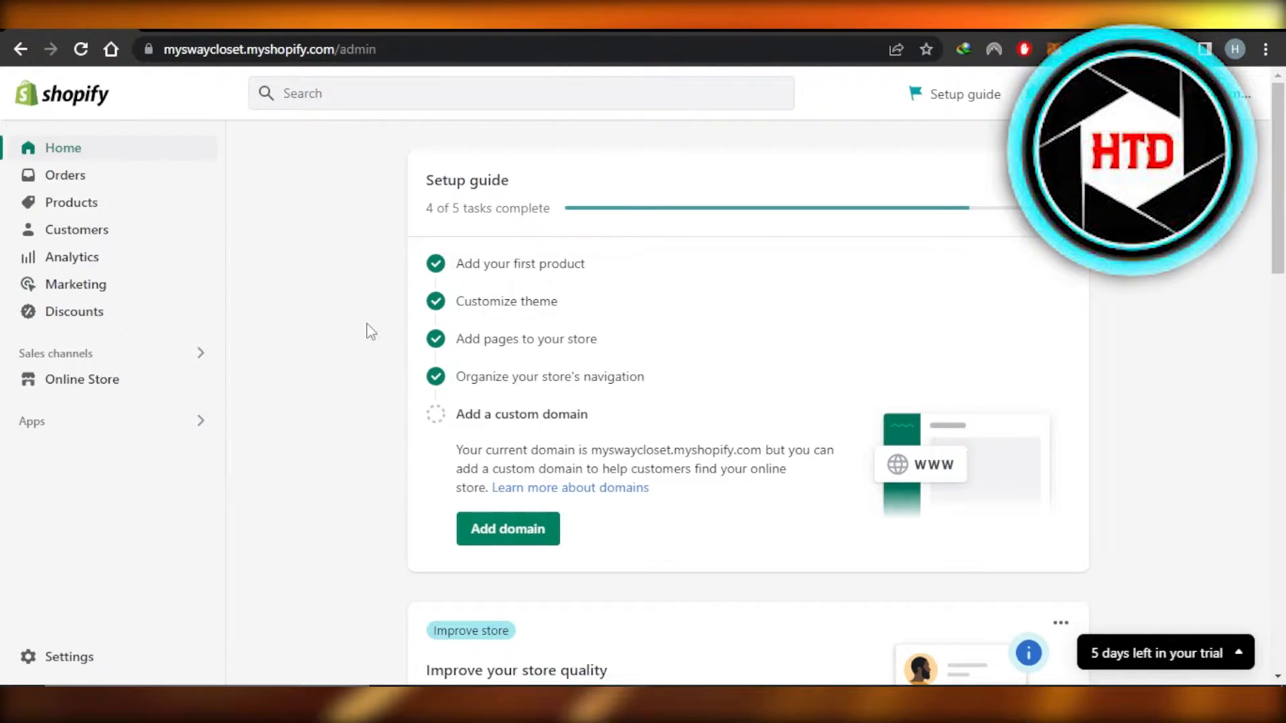
mouse_move(304, 290)
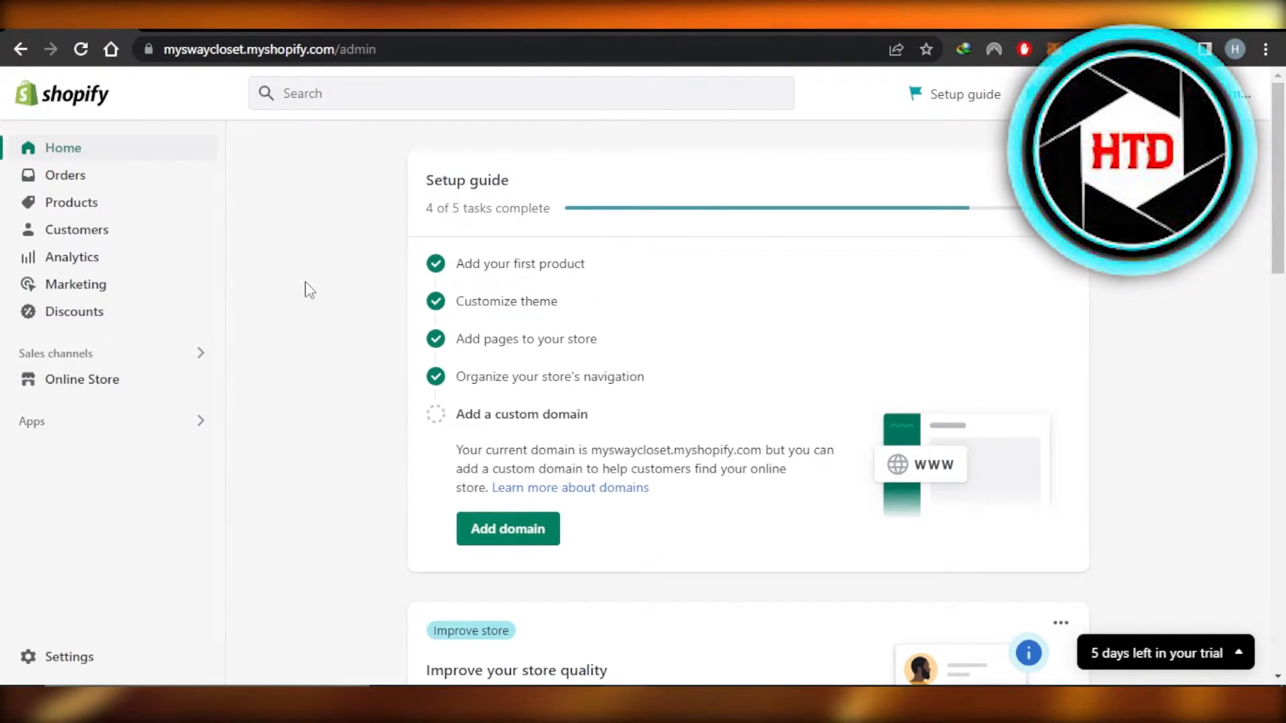
mouse_move(282, 358)
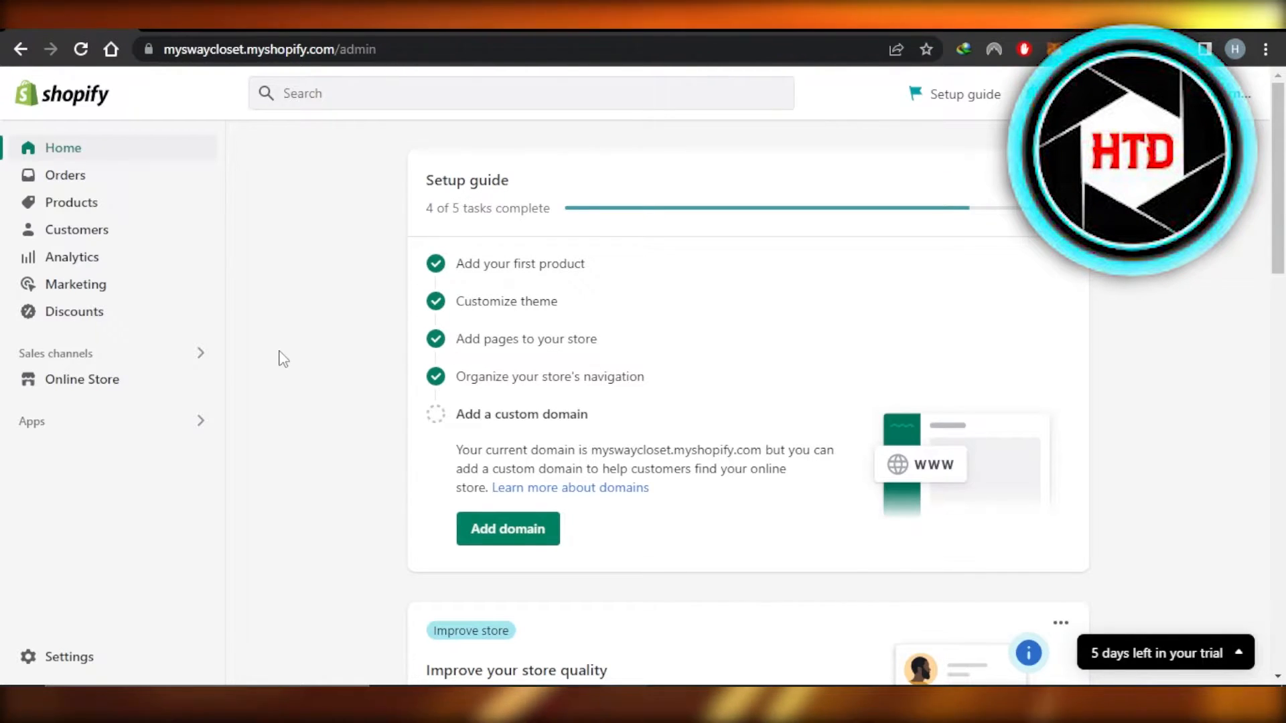
Open Settings, then Shipping and delivery, to view the General shipping rates profile.
left_click(69, 657)
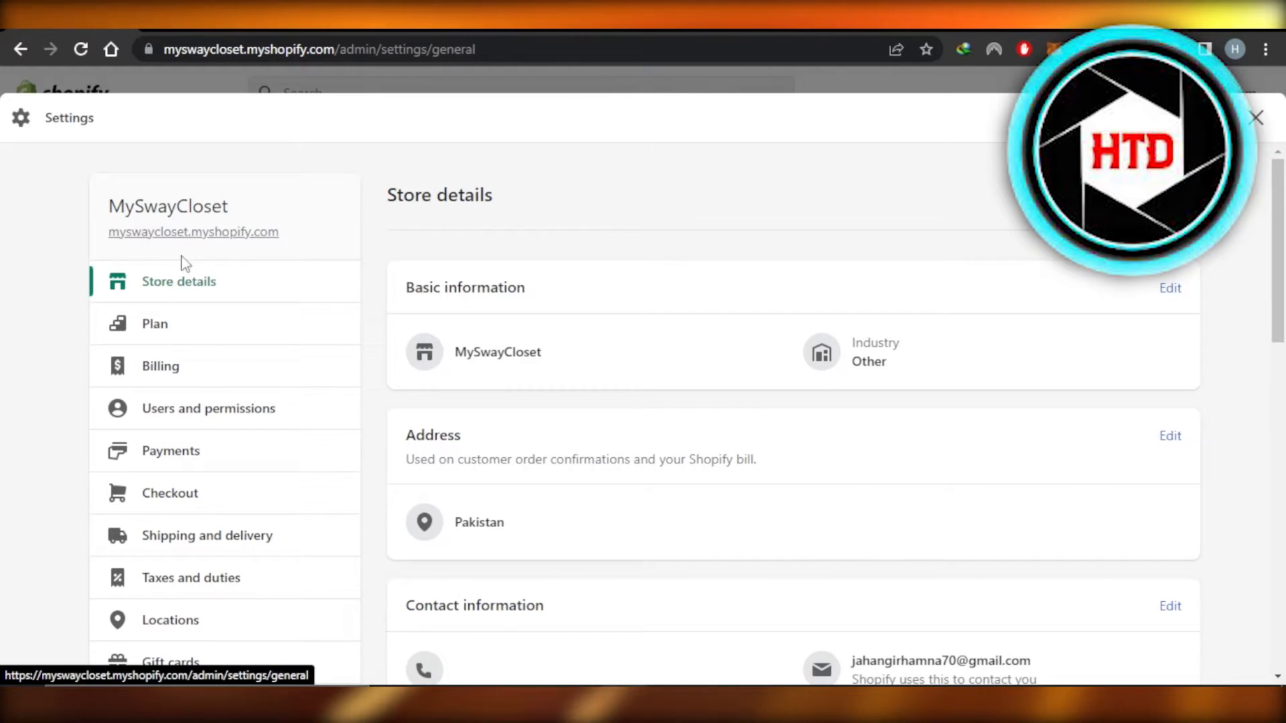
mouse_move(218, 356)
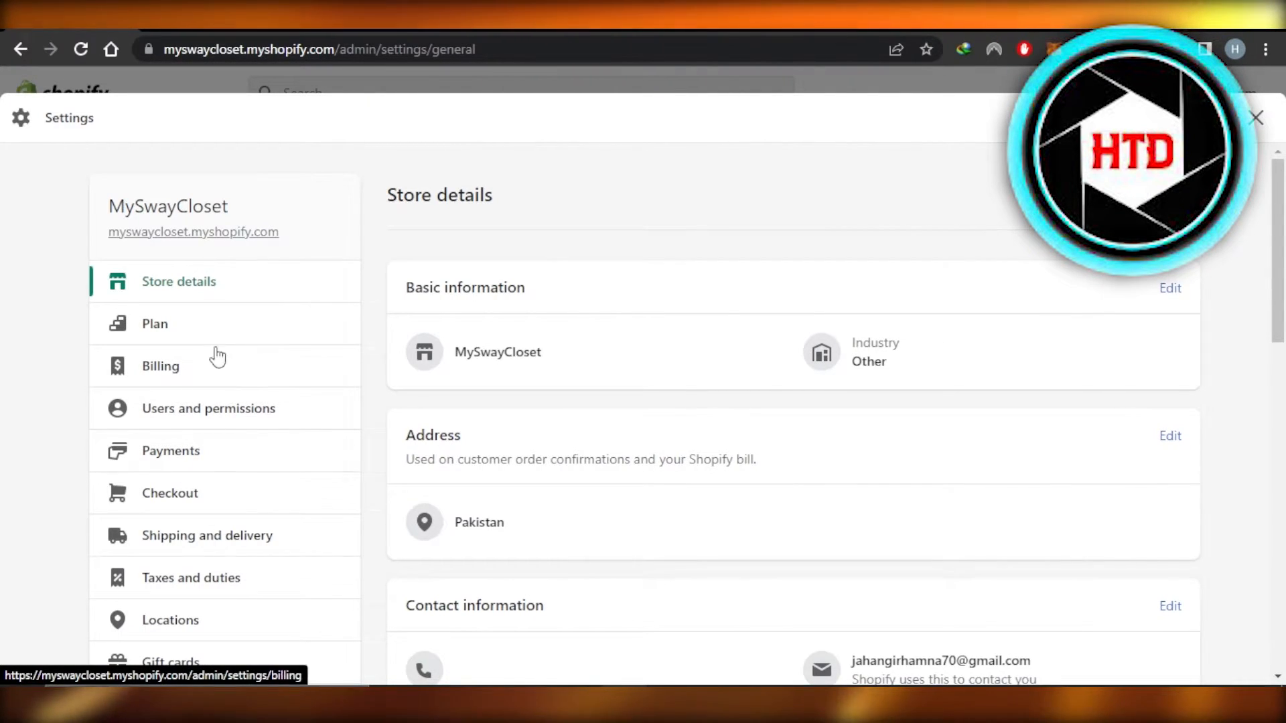
mouse_move(158, 558)
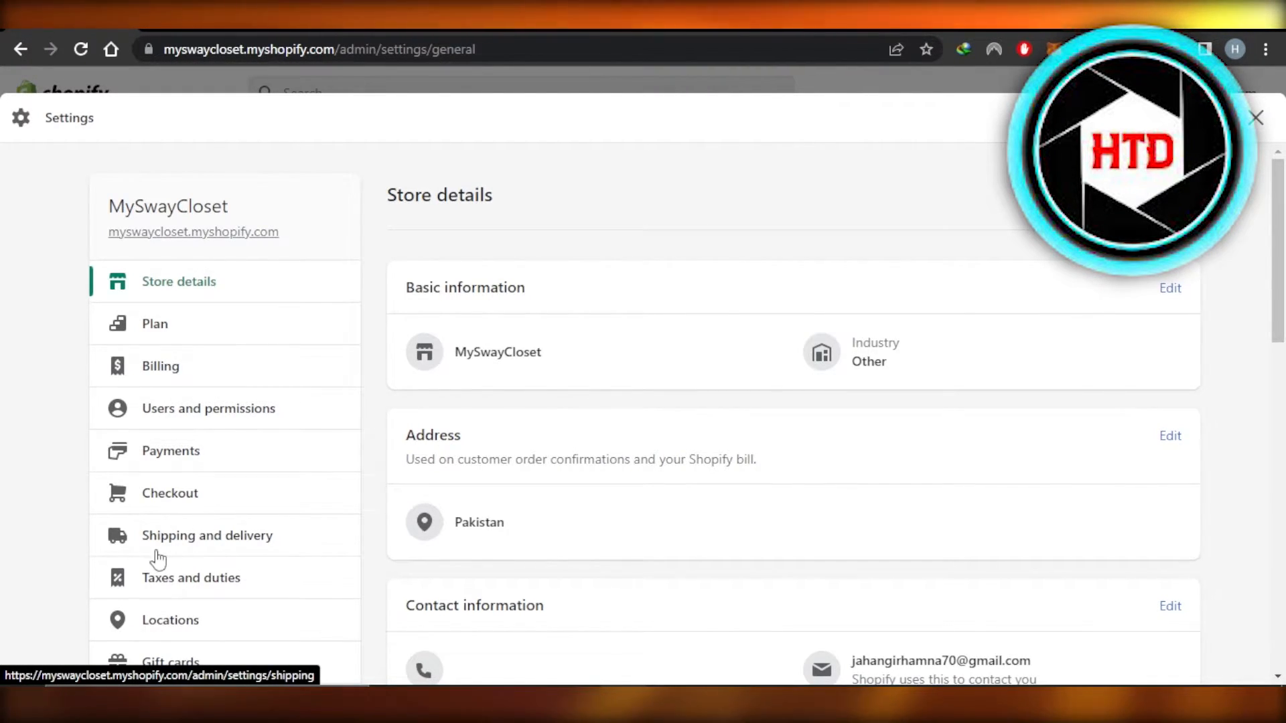
mouse_move(193, 546)
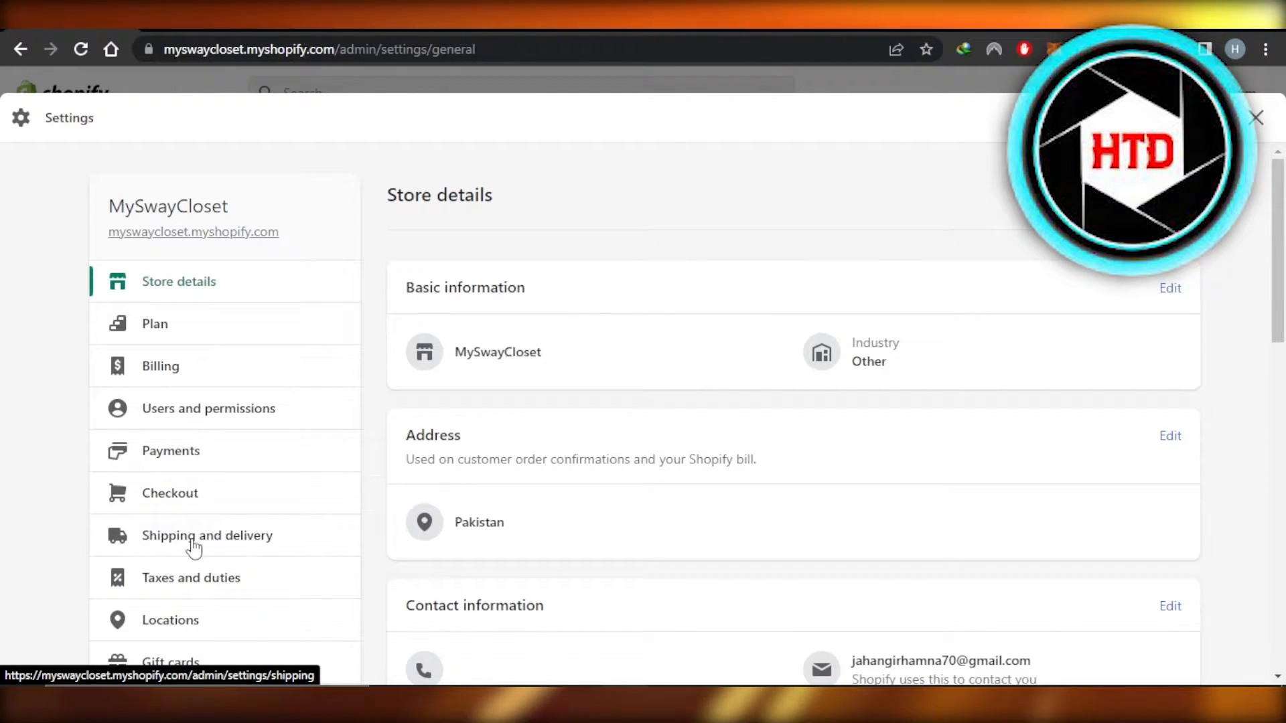
left_click(207, 535)
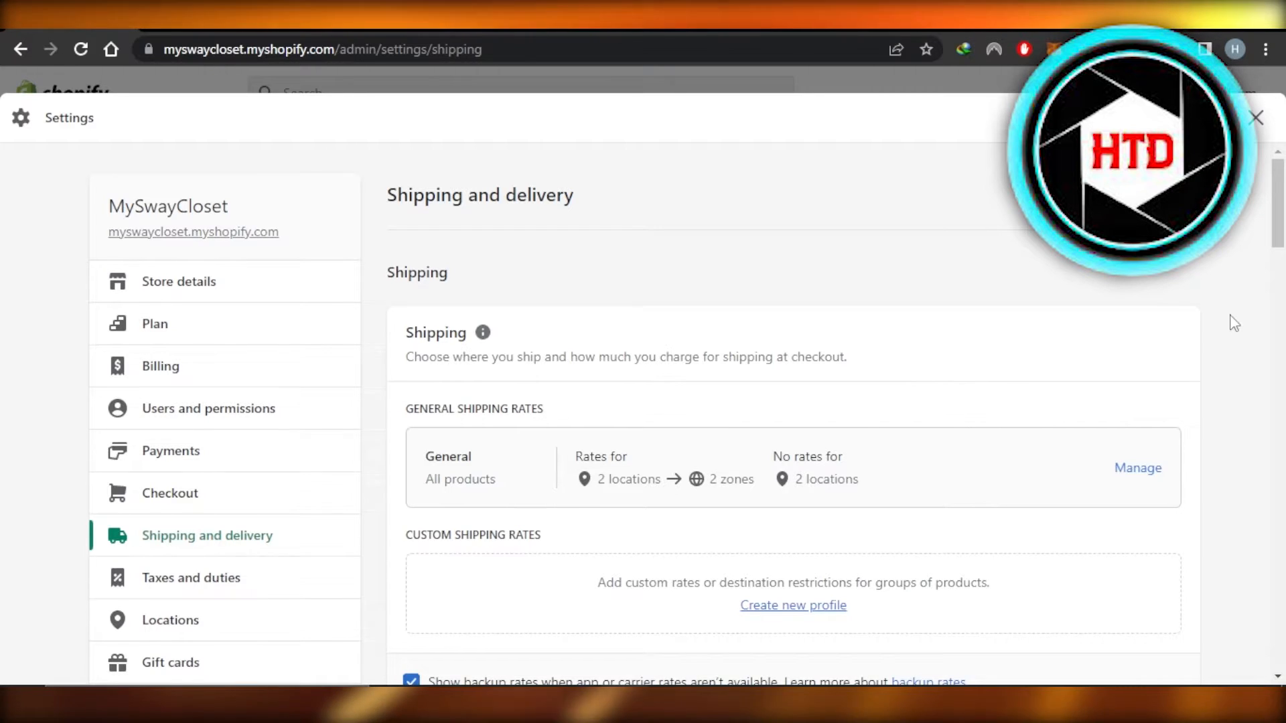
scroll("down", 3)
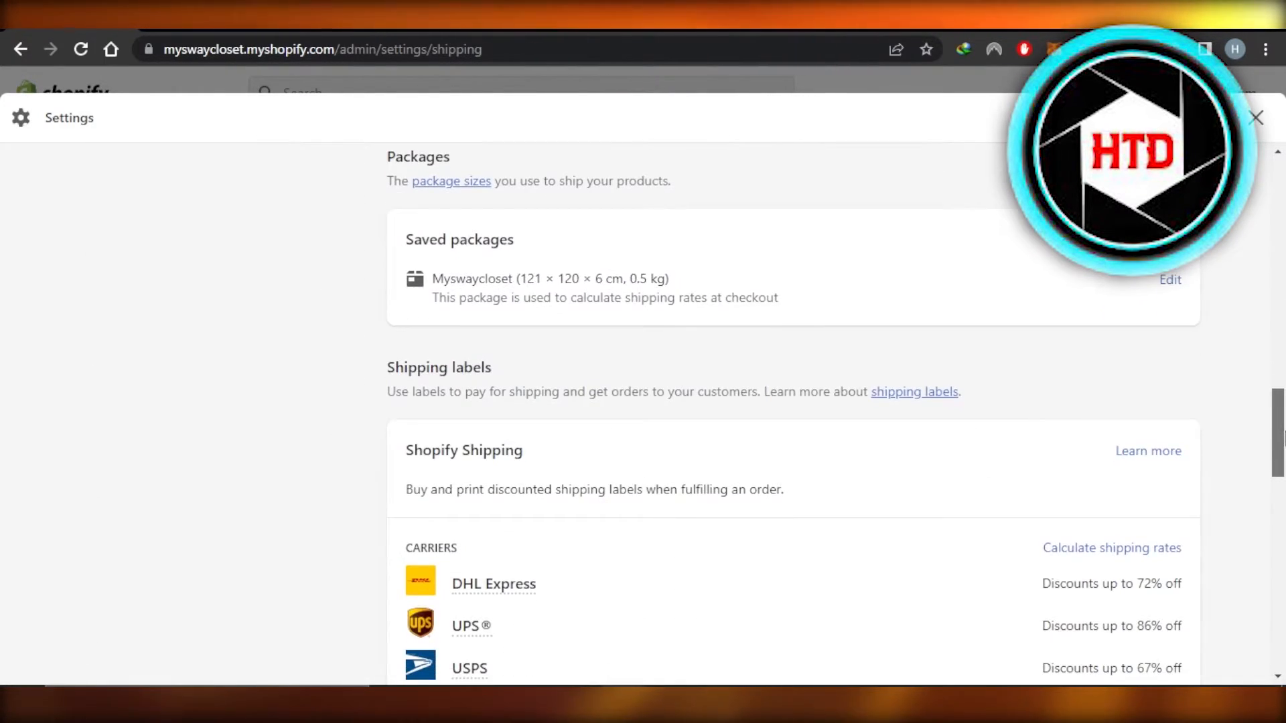
scroll("up", 3)
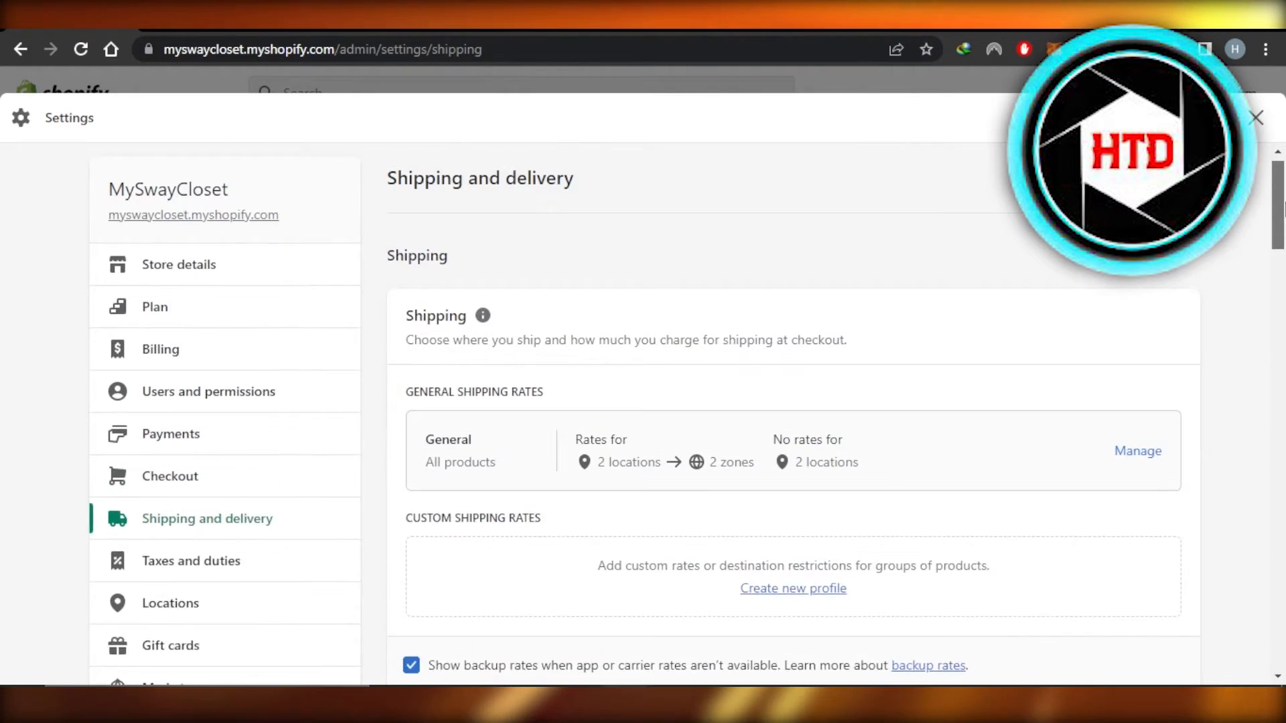
scroll("down", 3)
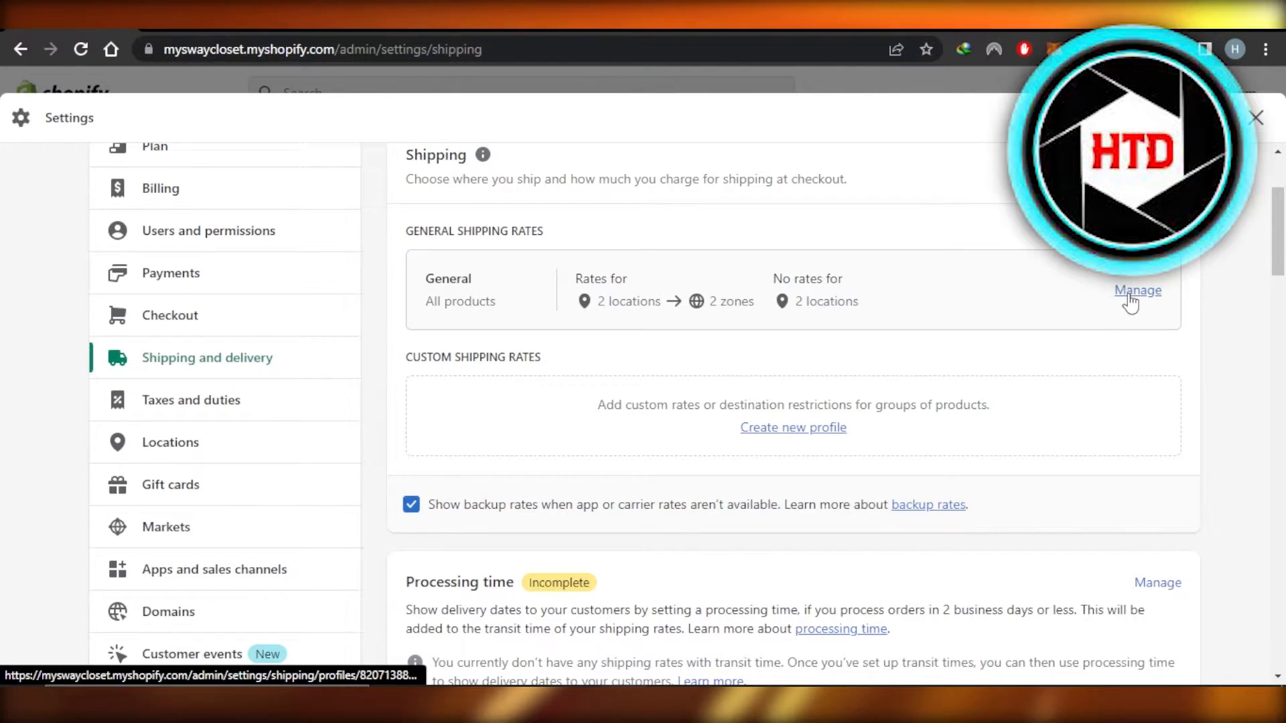
left_click(1137, 290)
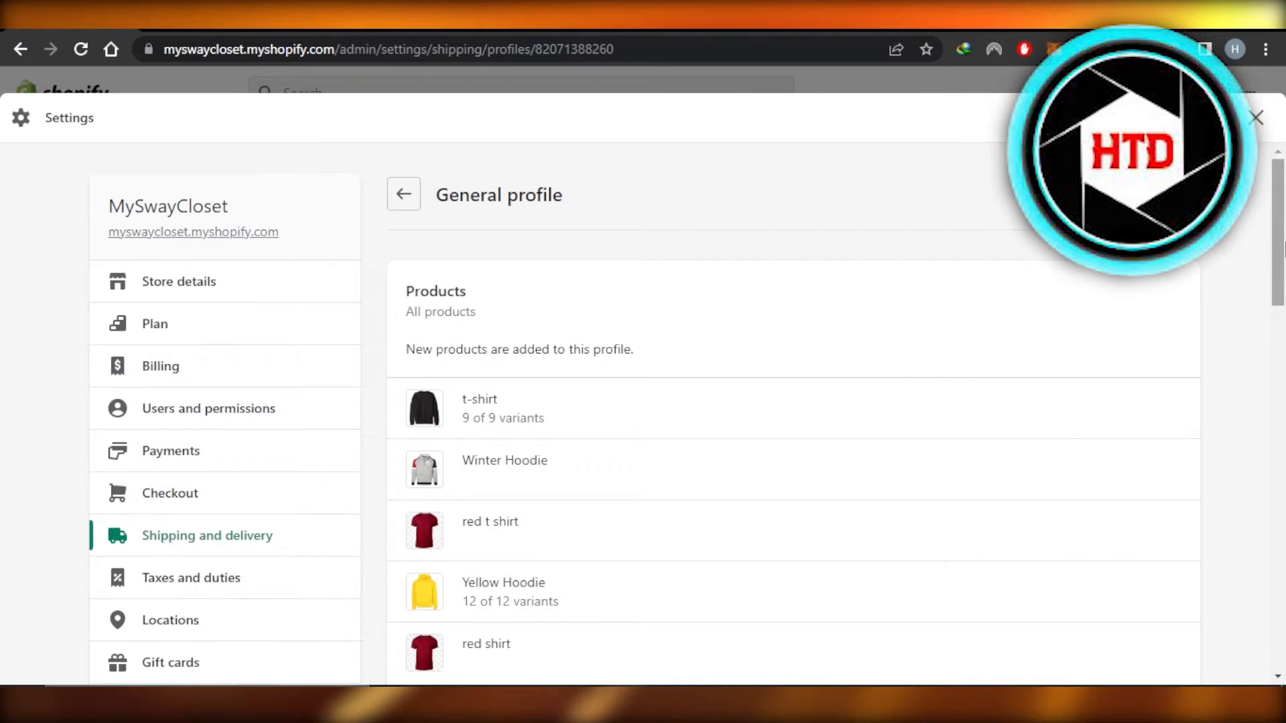
scroll("down", 3)
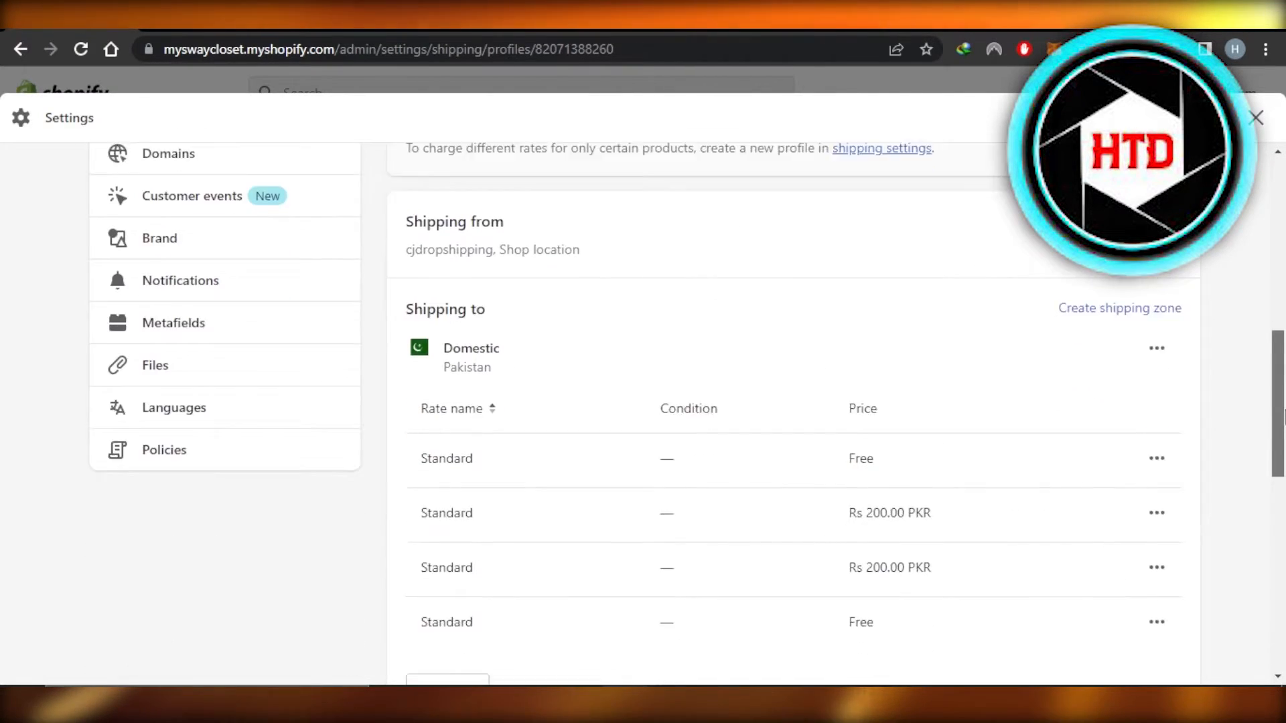
scroll("down", 3)
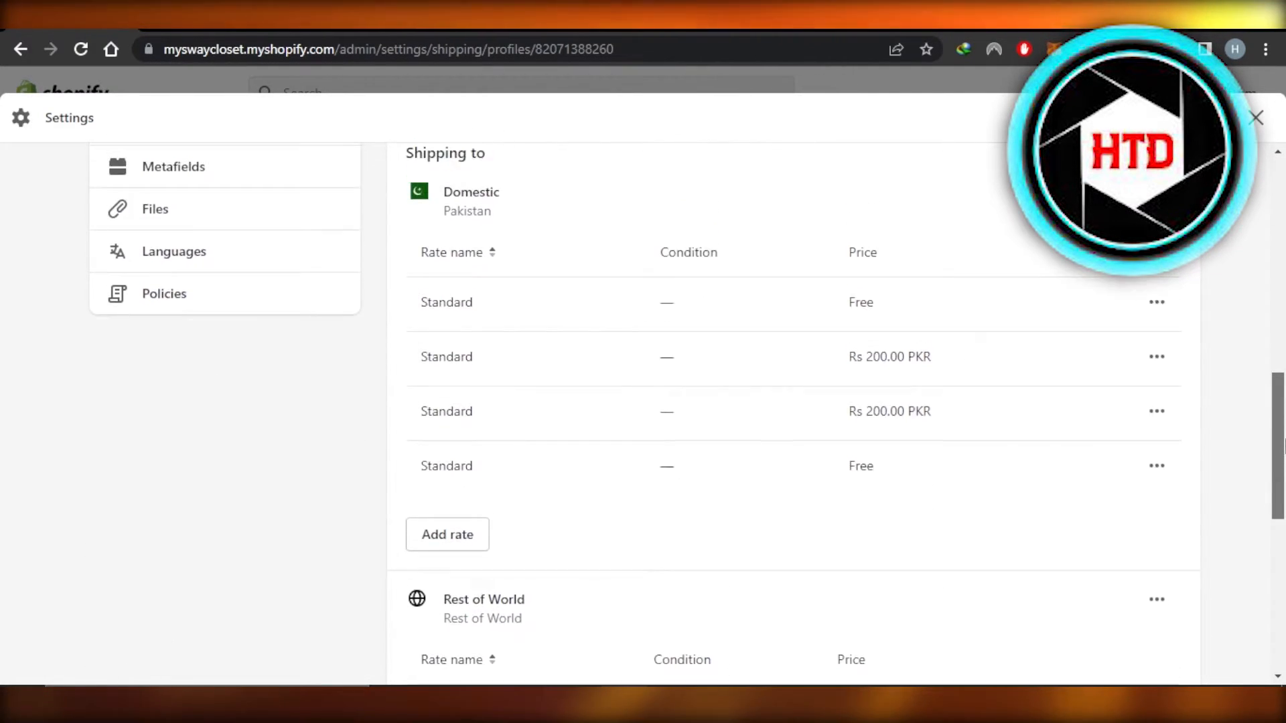
scroll("down", 3)
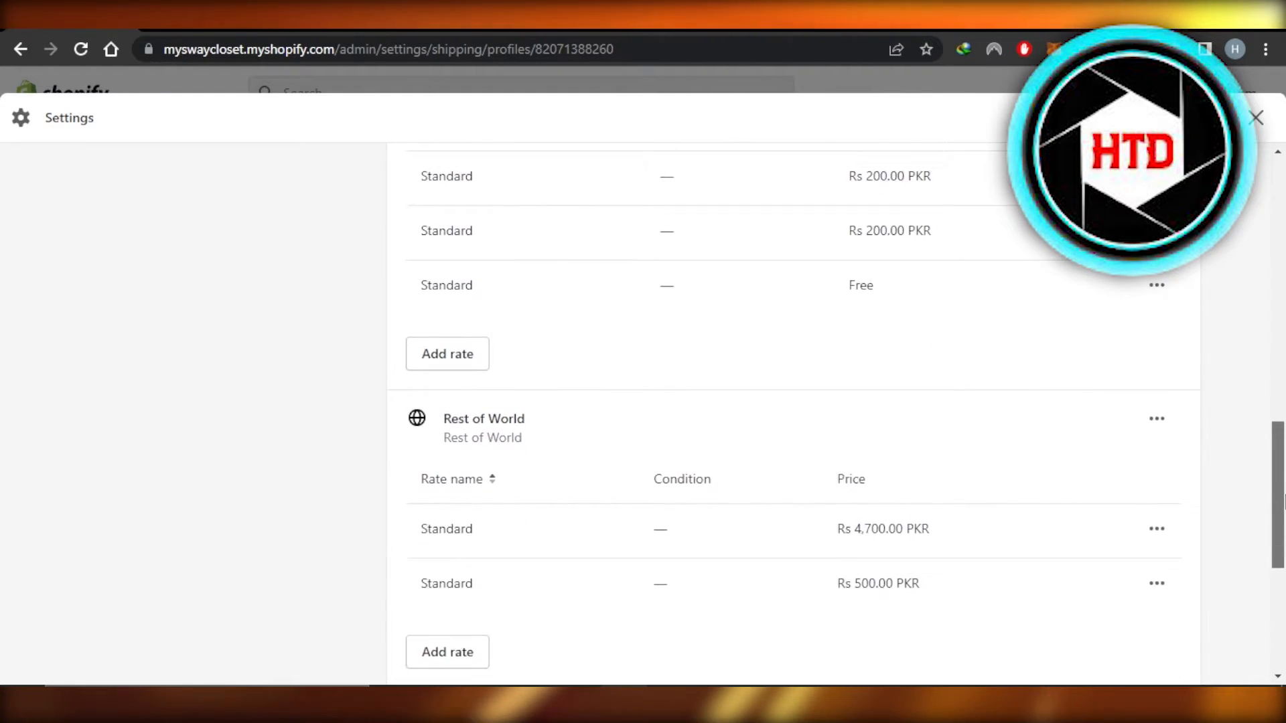
scroll("up", 3)
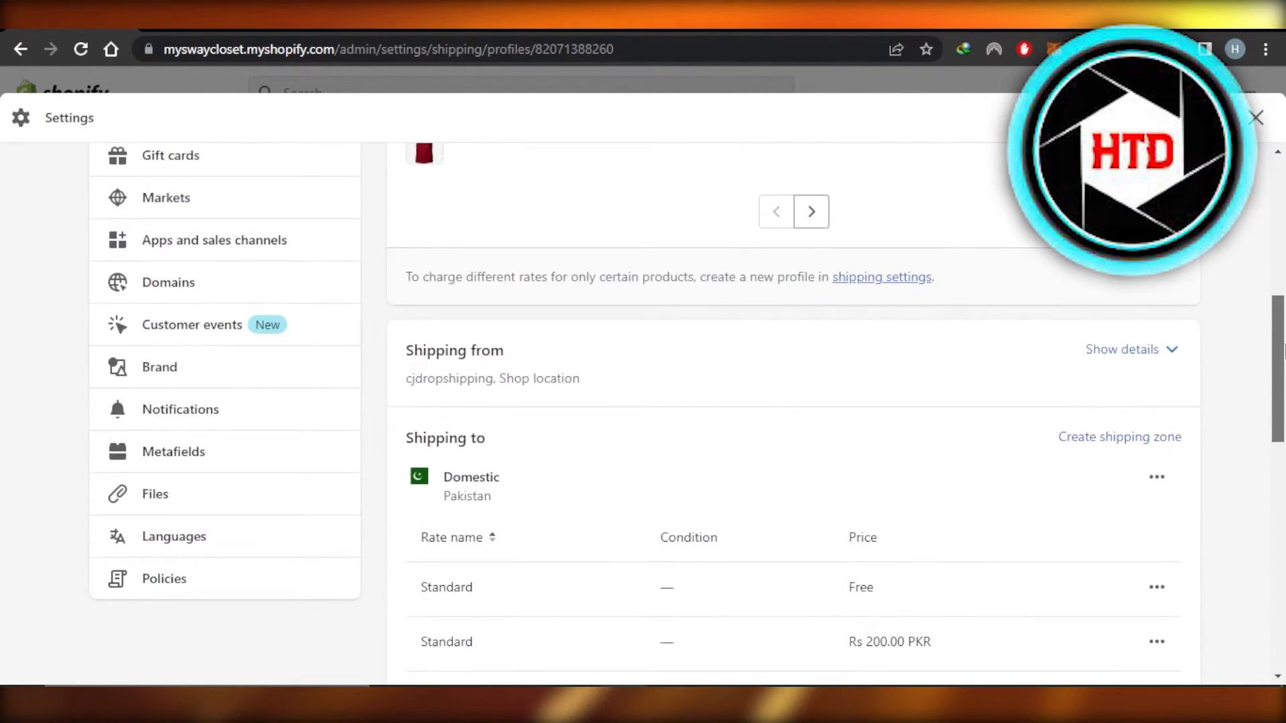
scroll("down", 3)
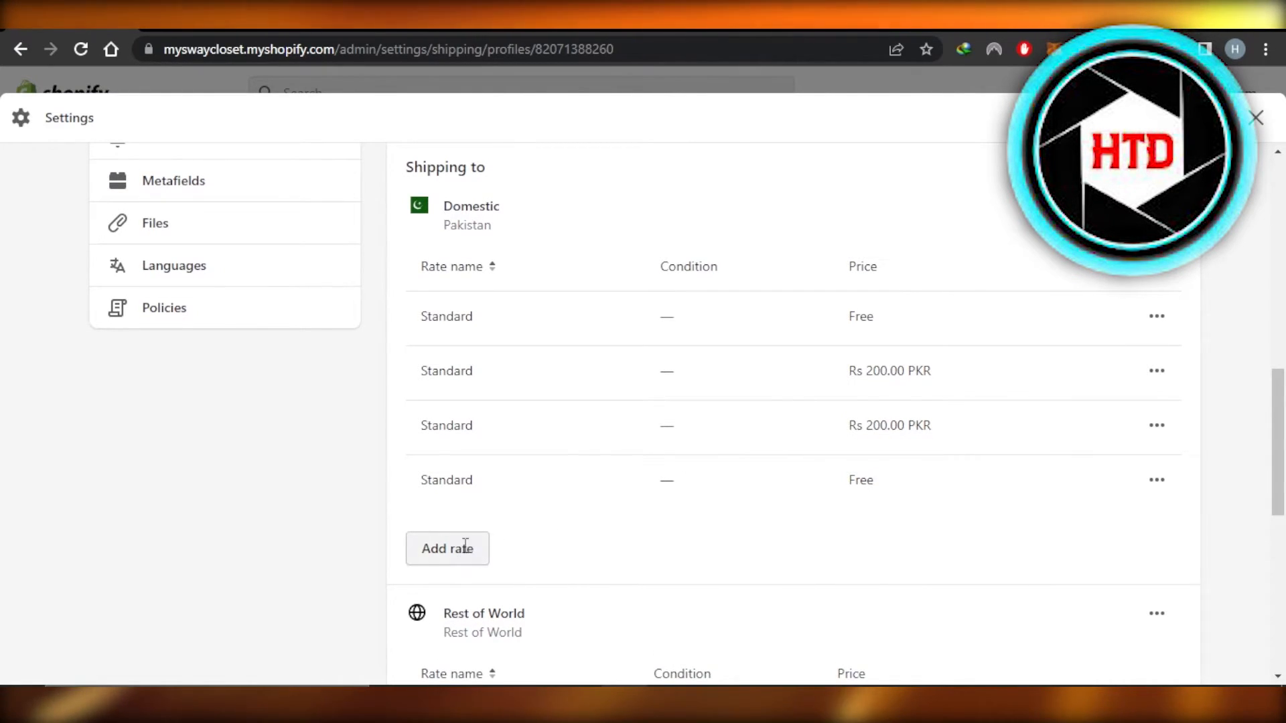
Add a rate named Standard priced Rs 0.20 PKR to the Domestic (Pakistan) zone.
left_click(447, 548)
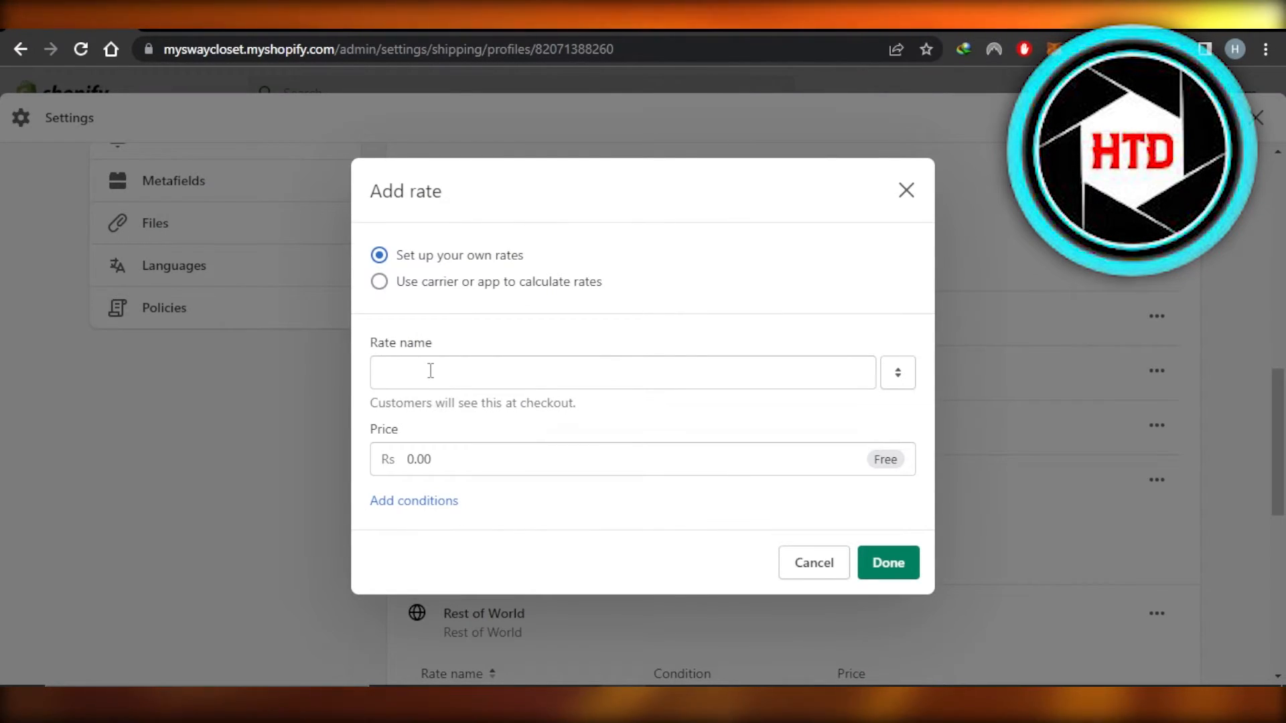
type("Standard")
type("0.2")
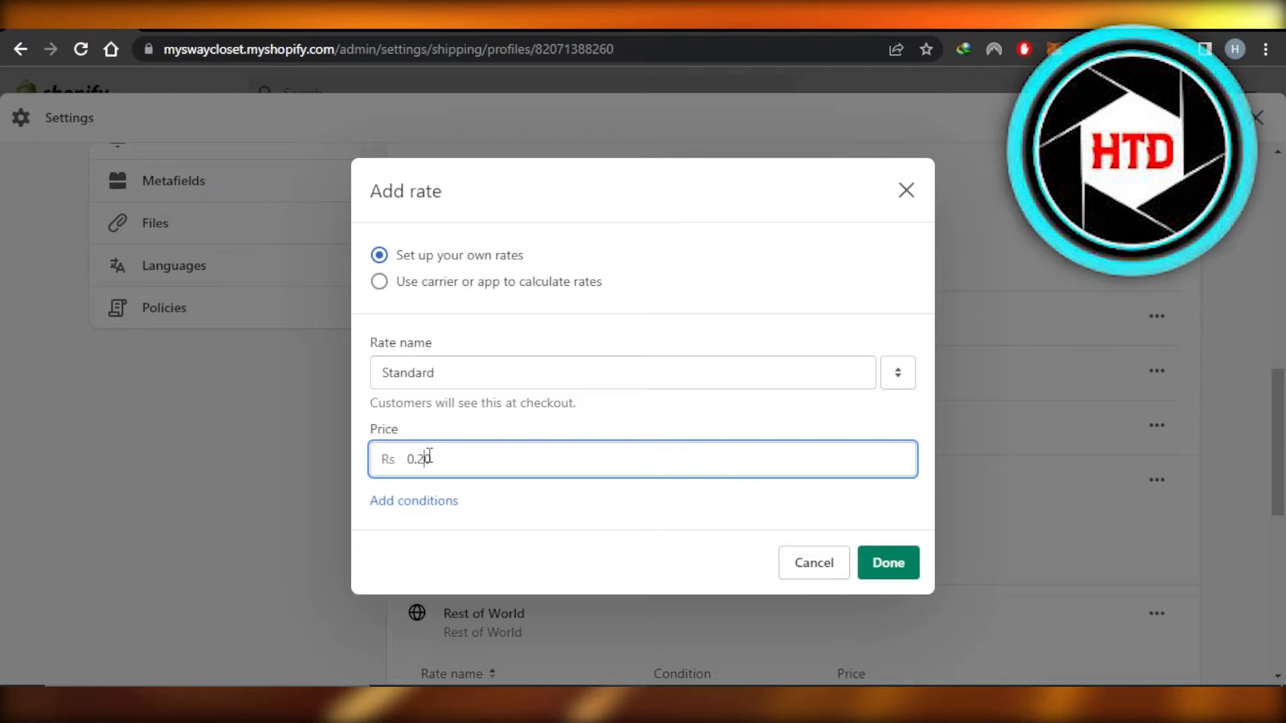
type("0")
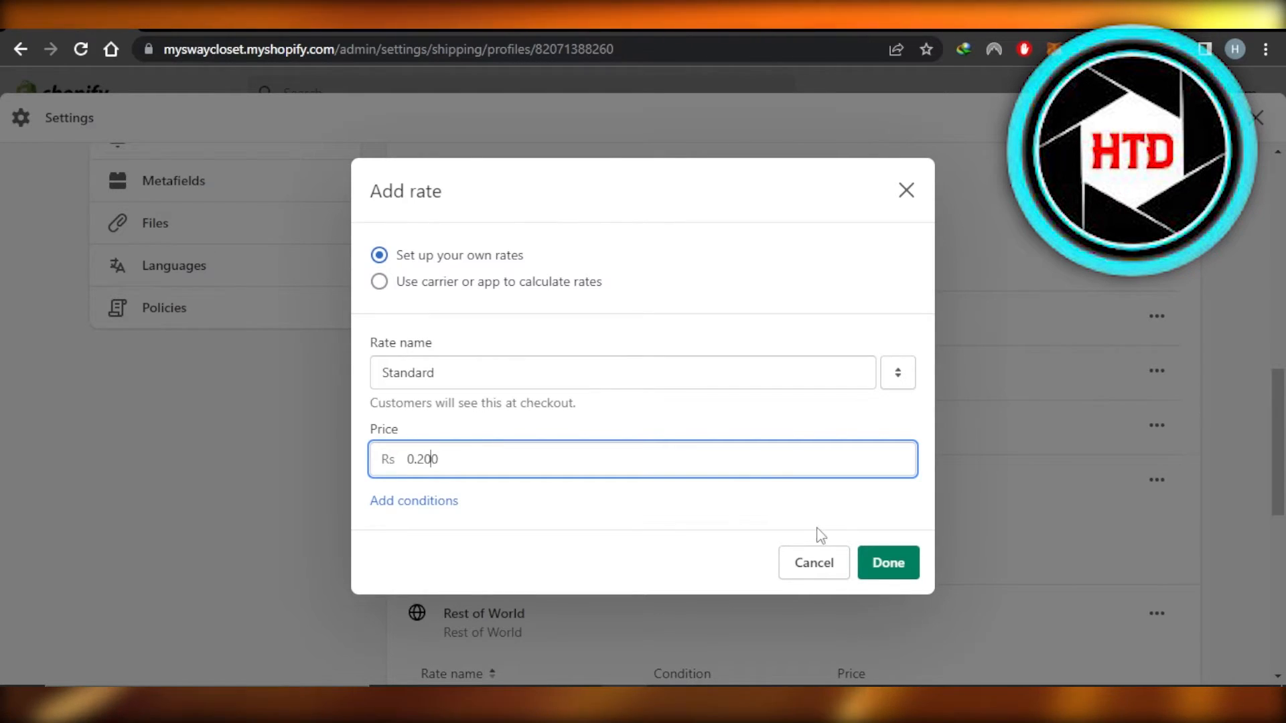
left_click(888, 562)
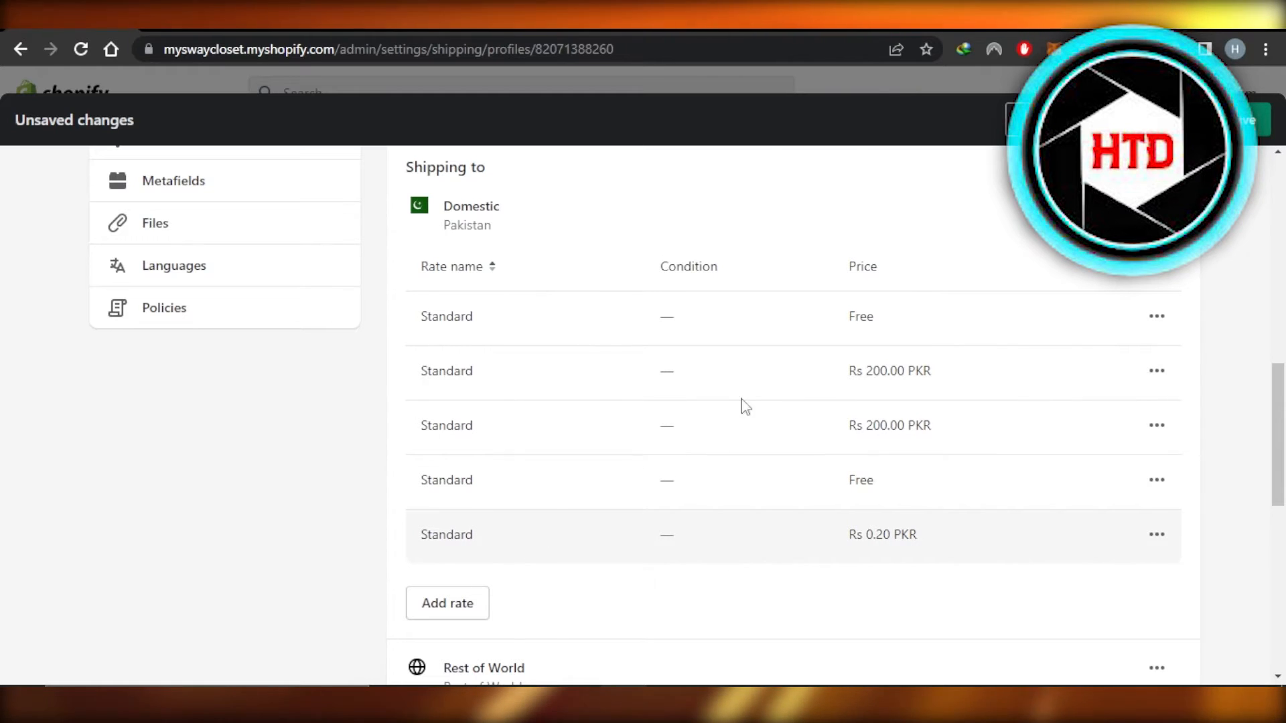
mouse_move(570, 406)
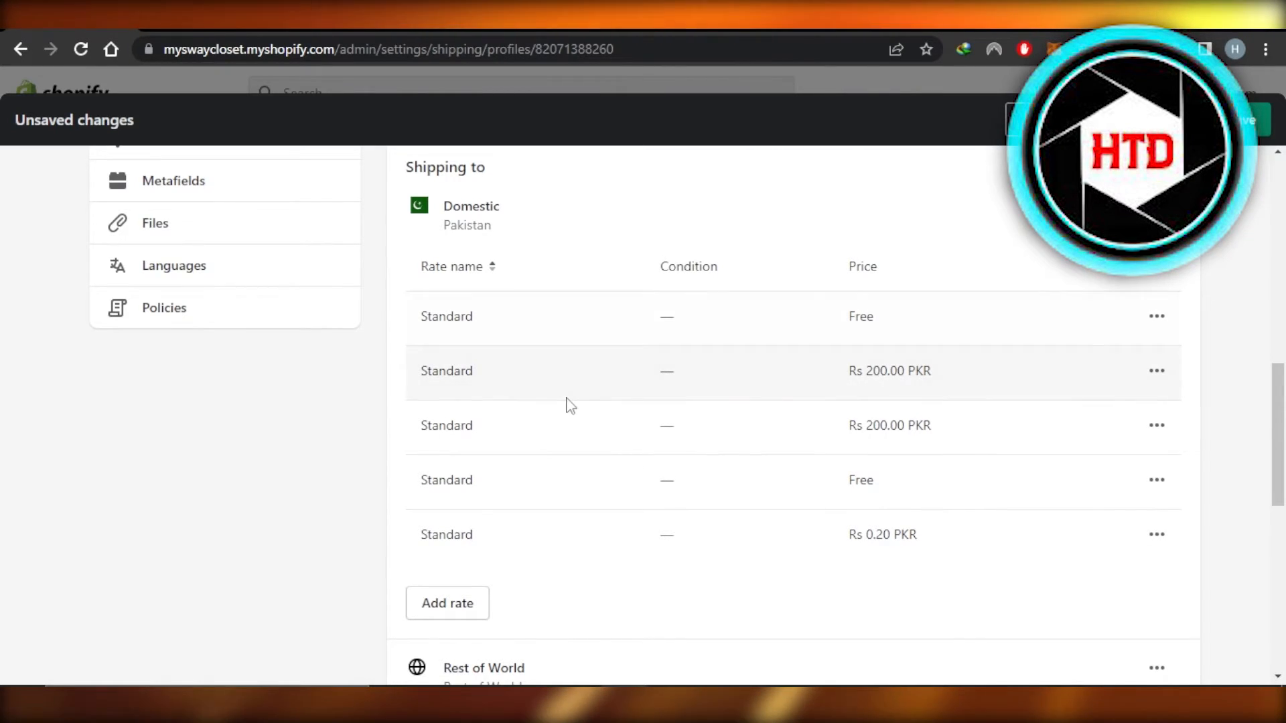
mouse_move(463, 572)
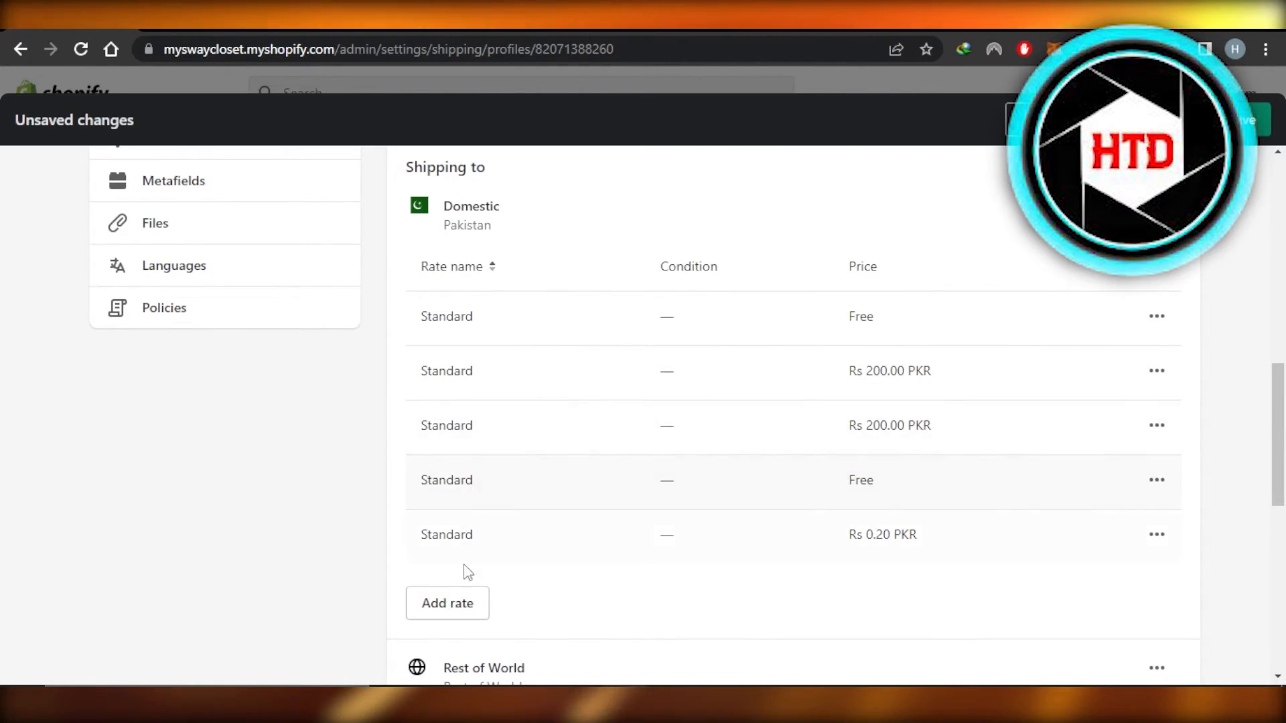
left_click(446, 603)
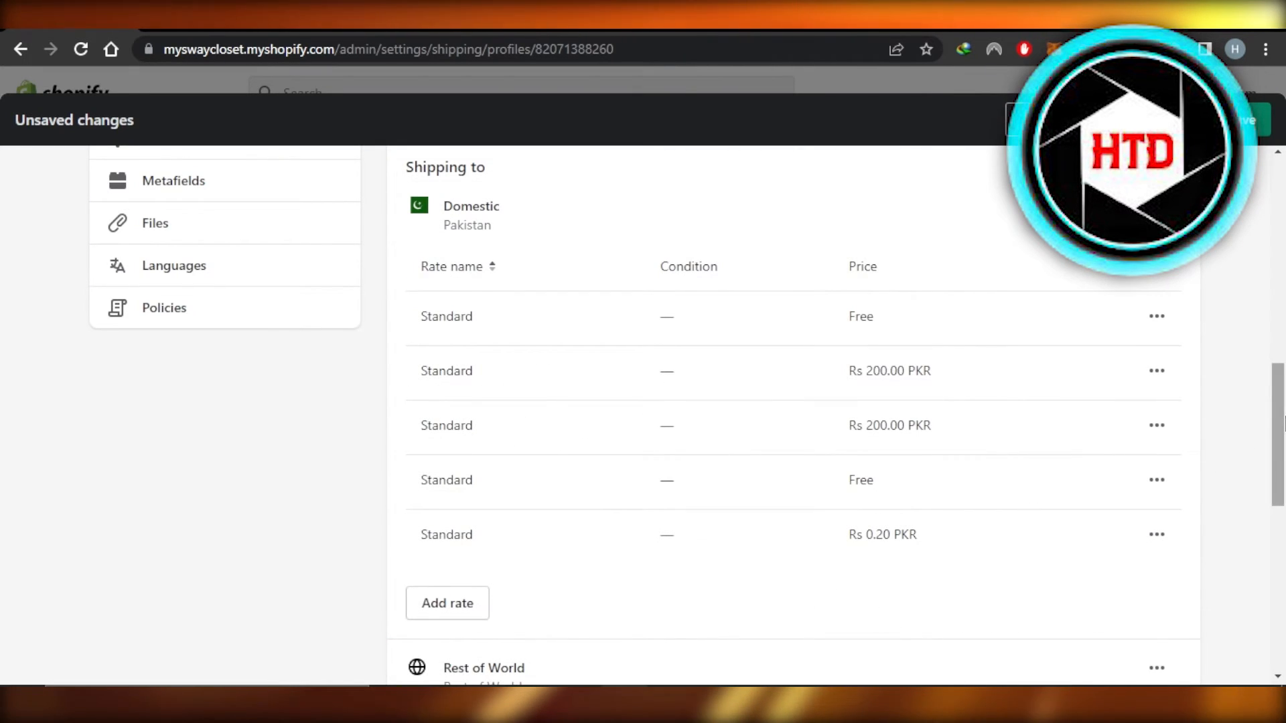
Add a Standard rate with price 0.00 to the Rest of World zone.
scroll("down", 3)
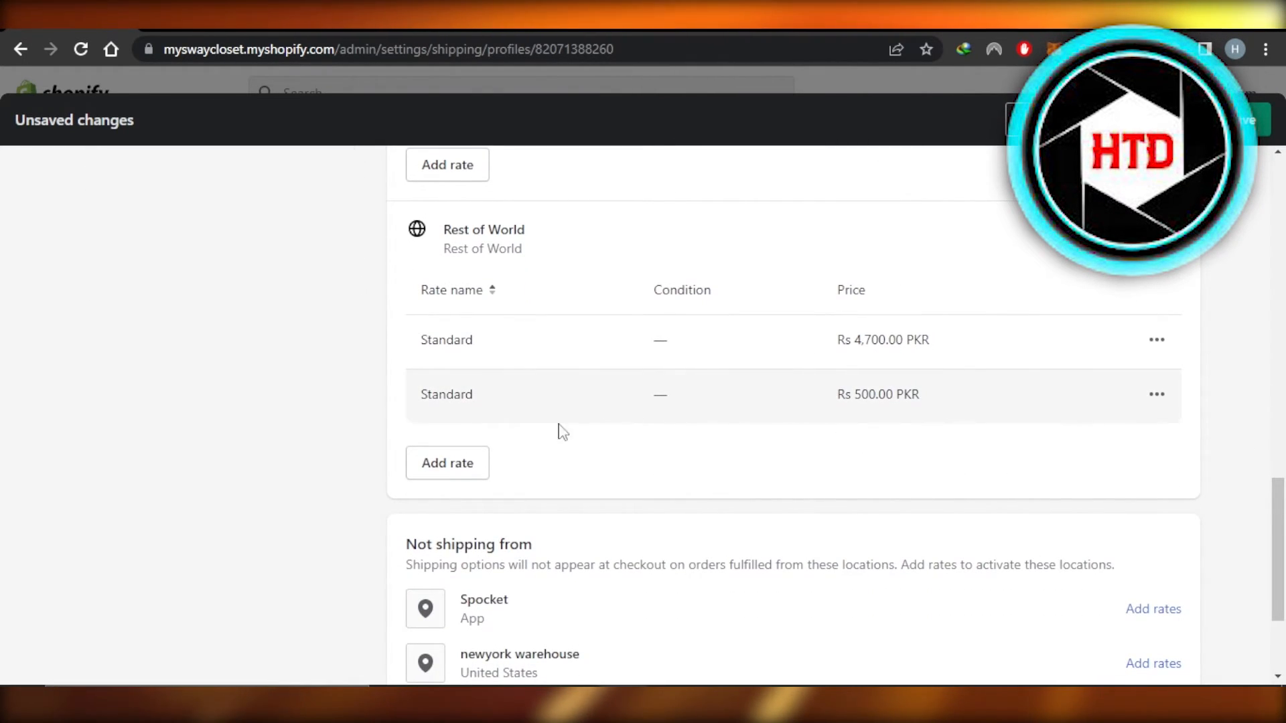
left_click(447, 463)
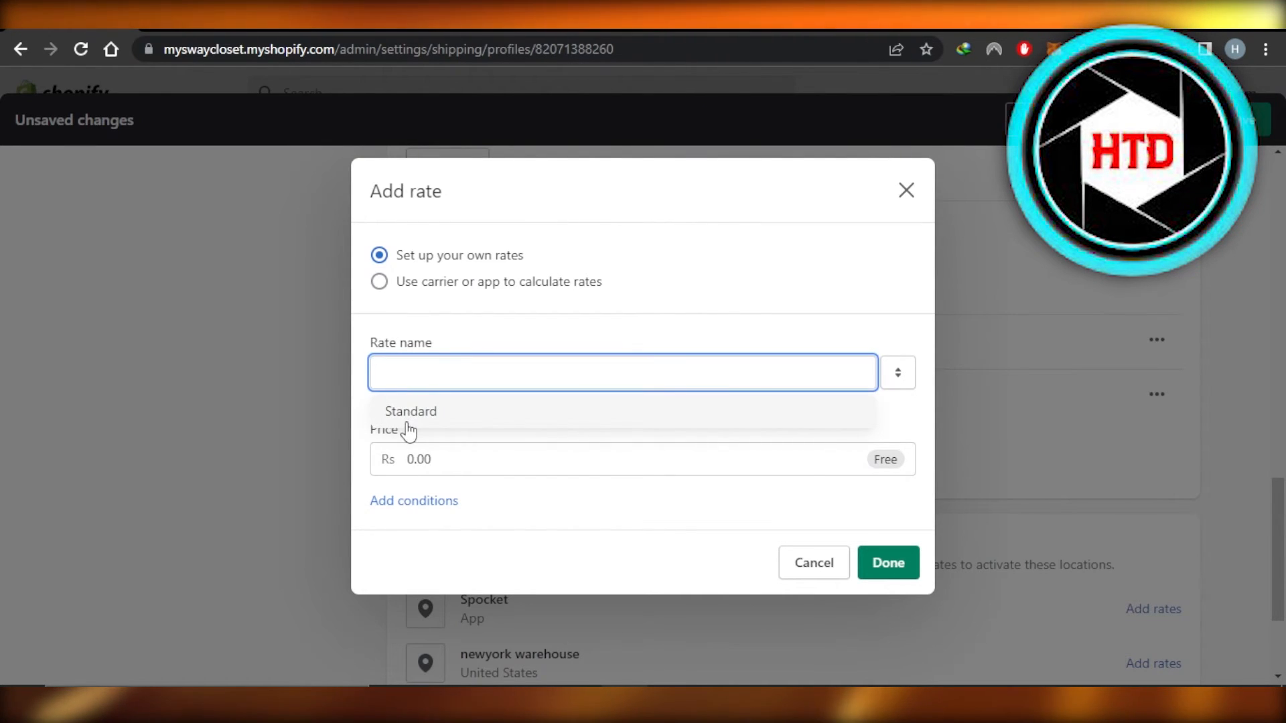
left_click(411, 411)
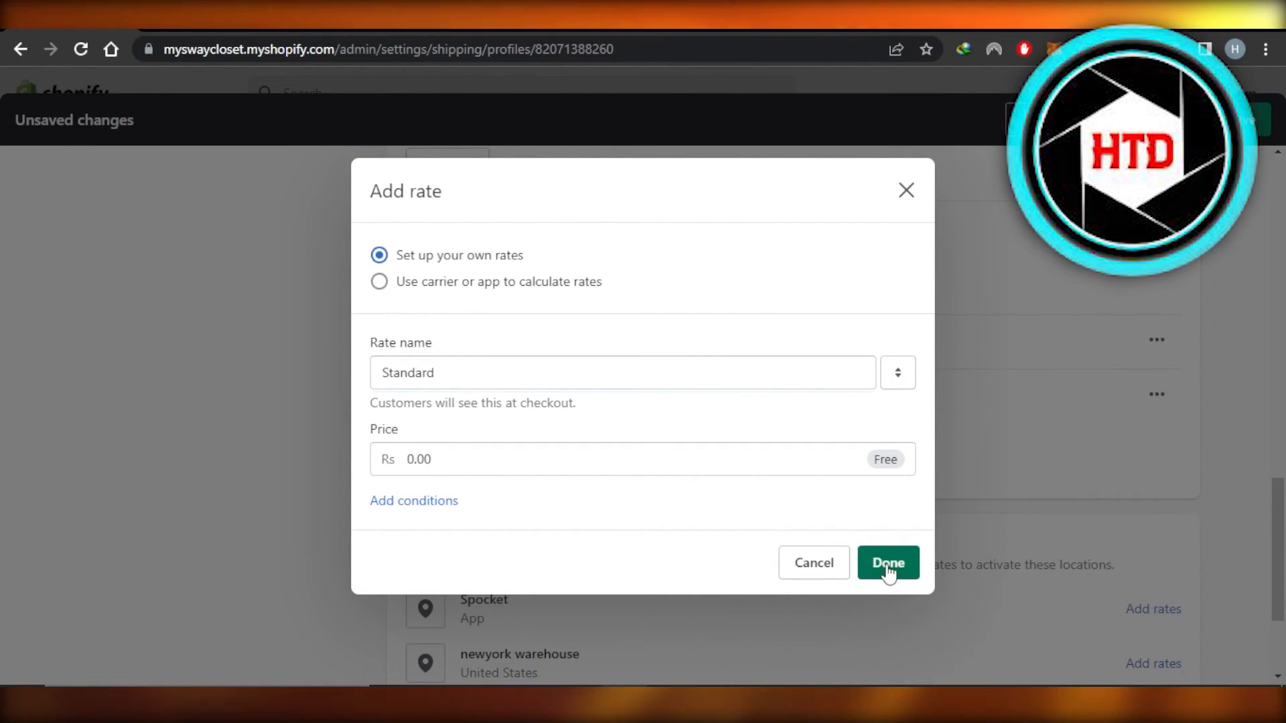
left_click(888, 563)
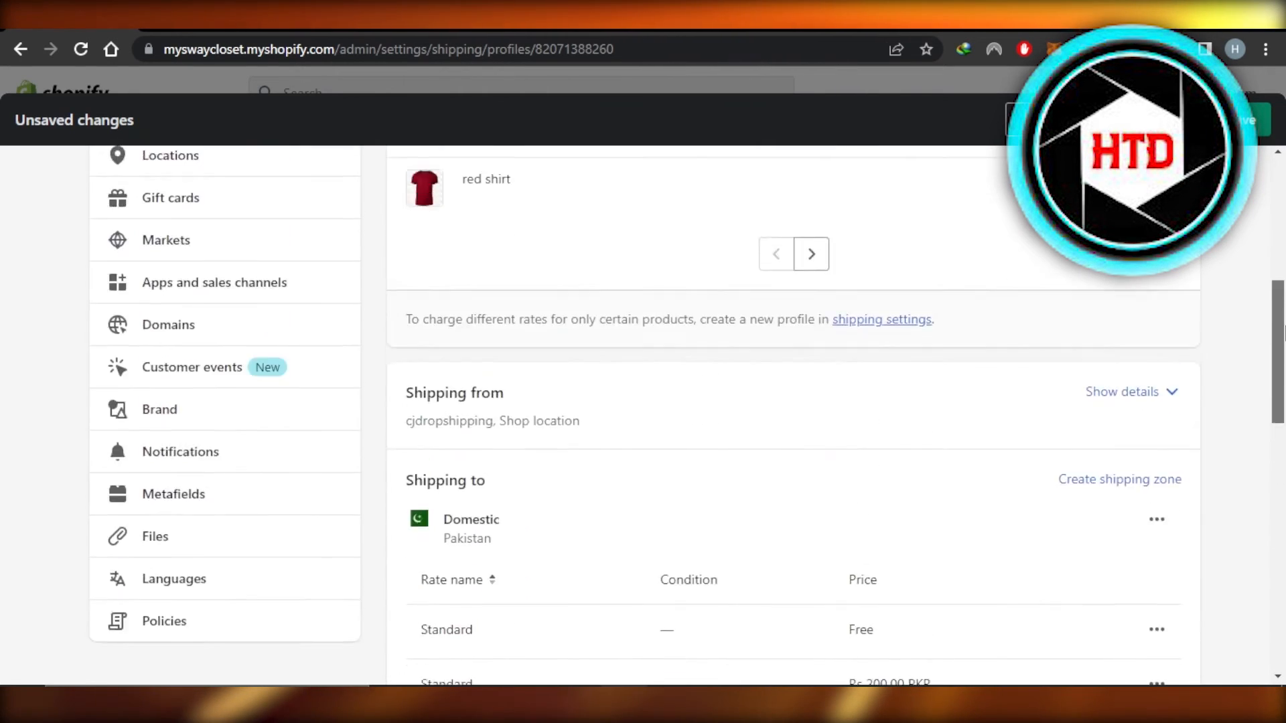
scroll("up", 3)
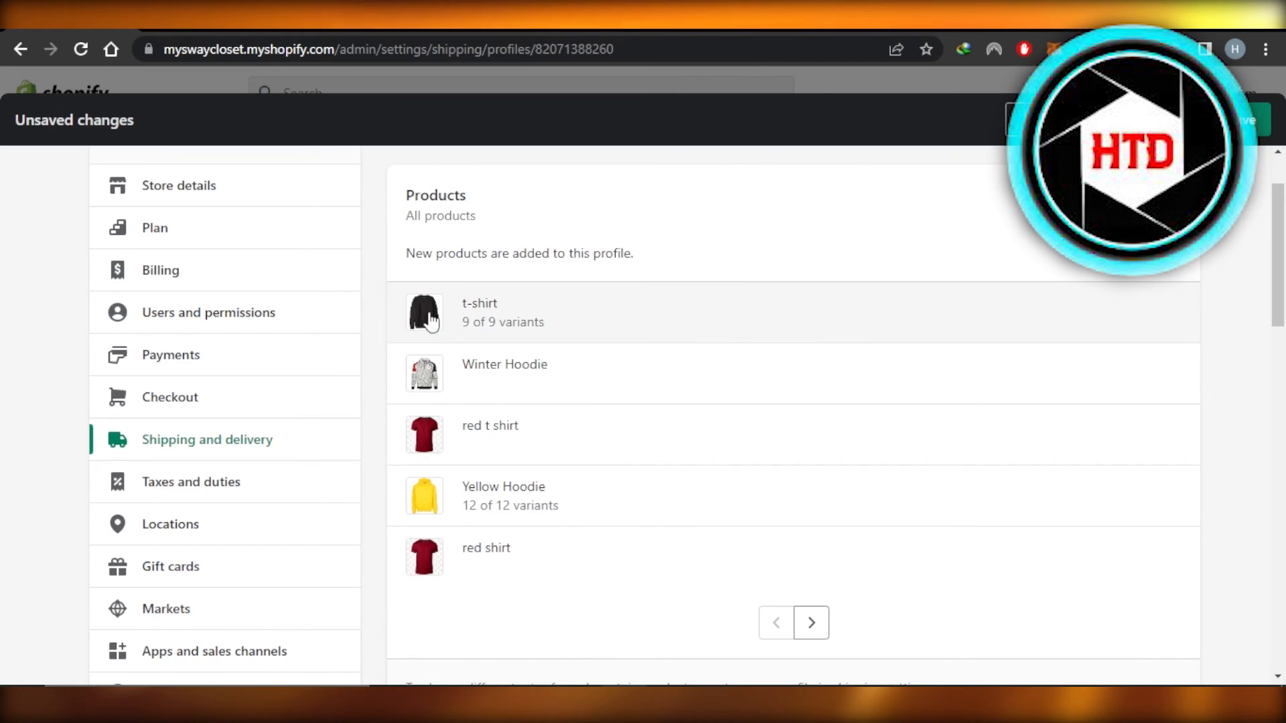
mouse_move(805, 333)
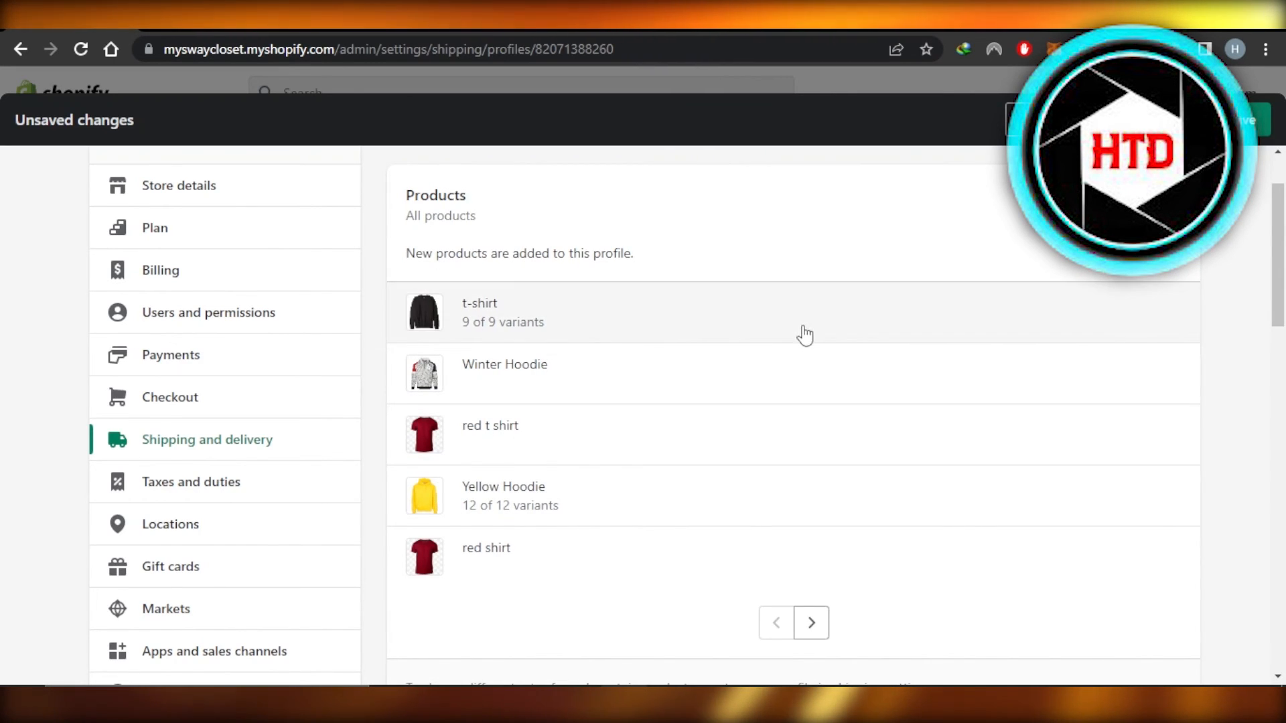